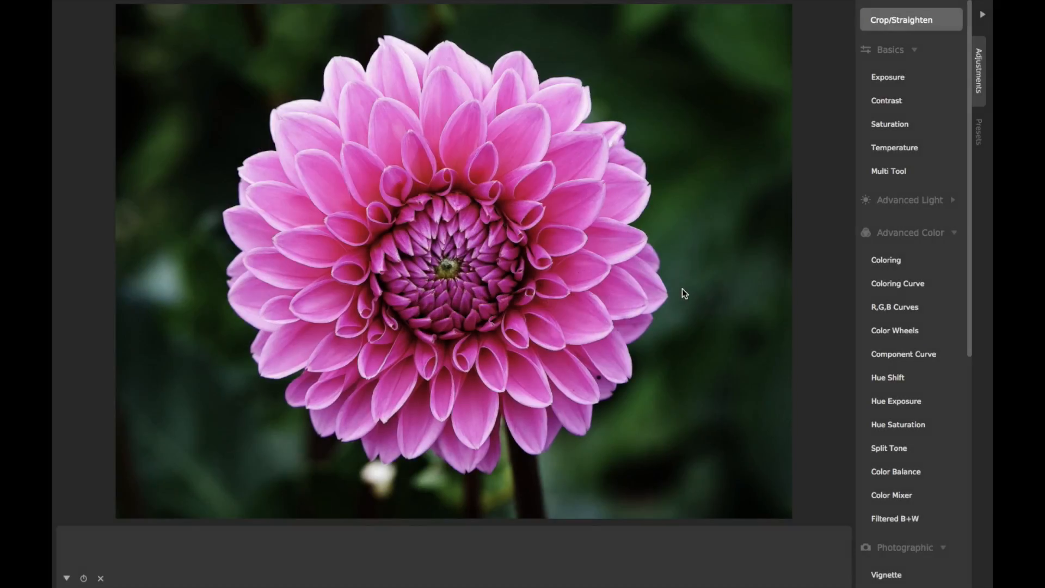
pyautogui.moveTo(889, 126)
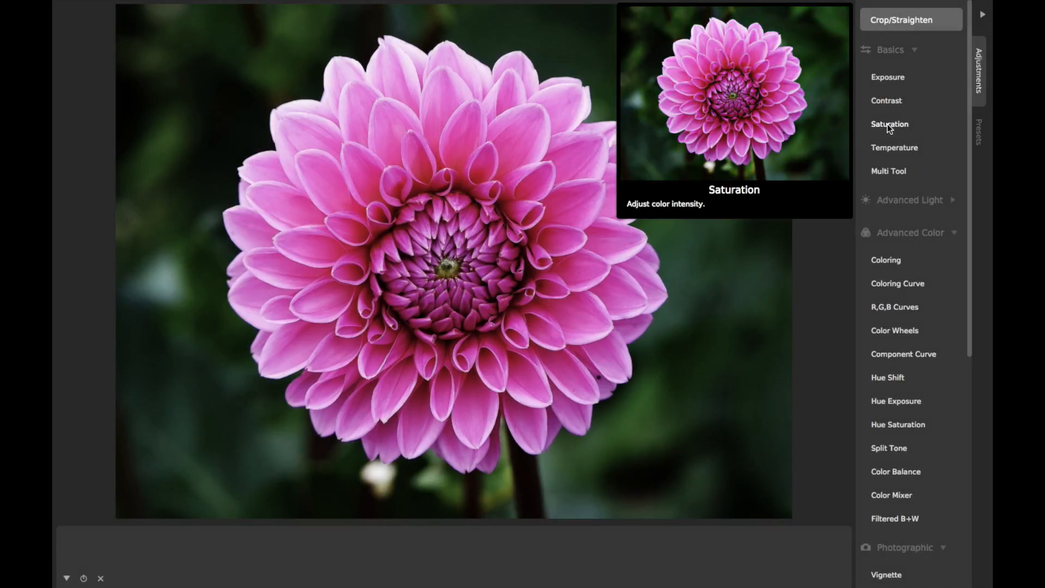
# Add a Saturation adjustment and sweep its Amount from near 0 up to 100.
pyautogui.click(890, 124)
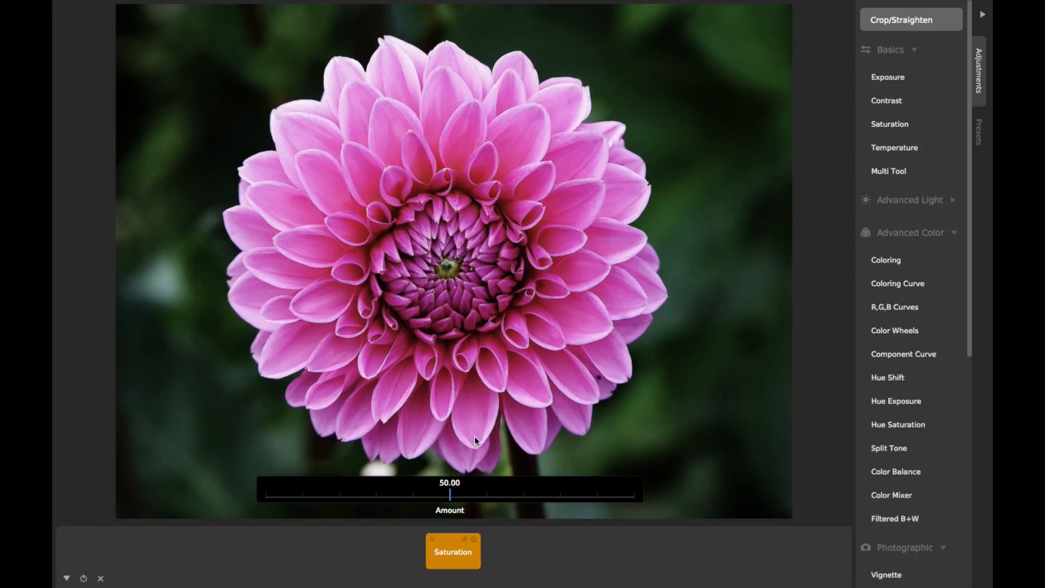
pyautogui.moveTo(451, 493); pyautogui.dragTo(525, 487)
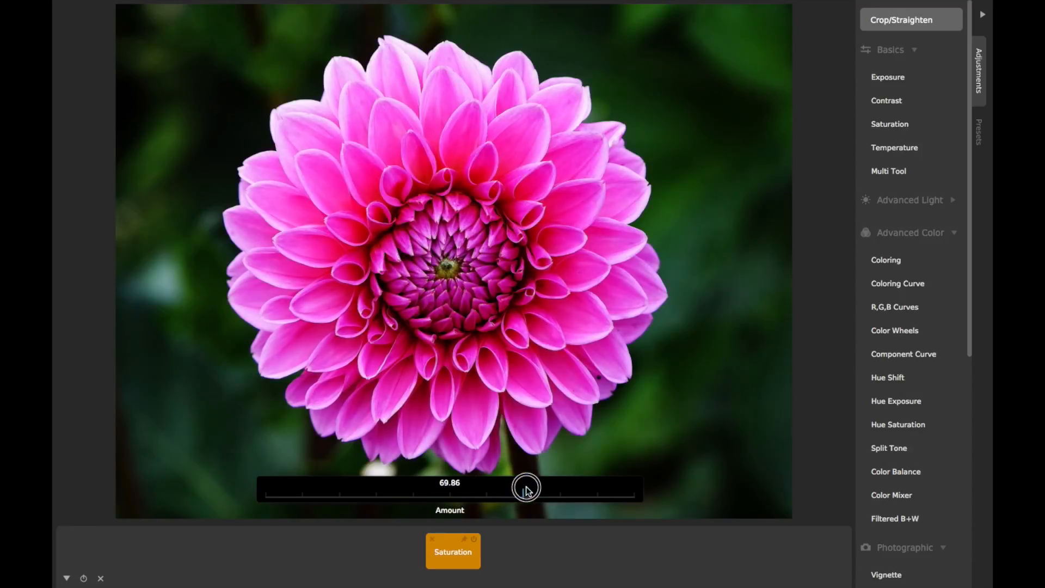
pyautogui.moveTo(526, 489); pyautogui.dragTo(415, 489)
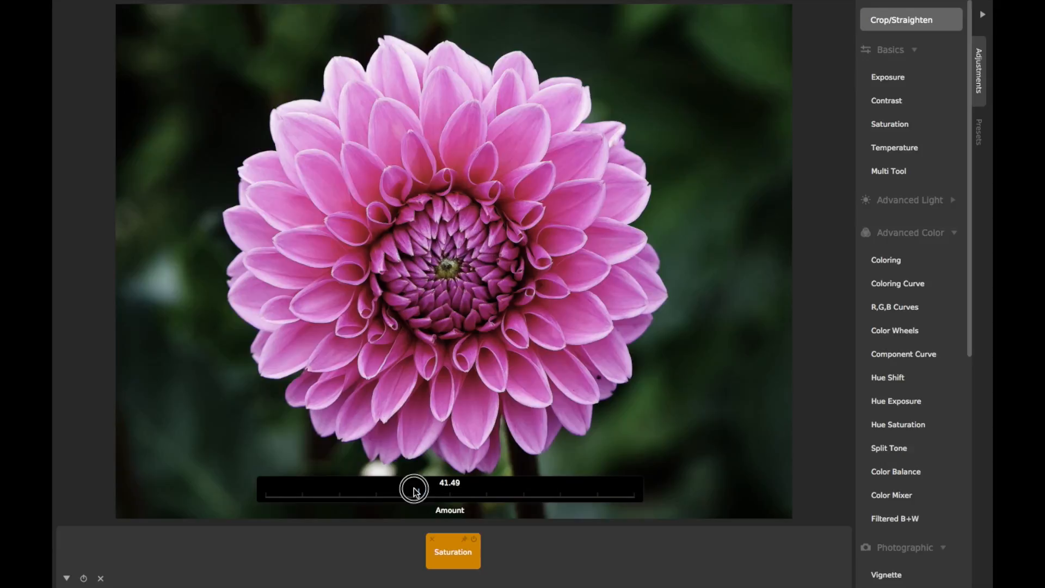
pyautogui.moveTo(414, 489); pyautogui.dragTo(275, 491)
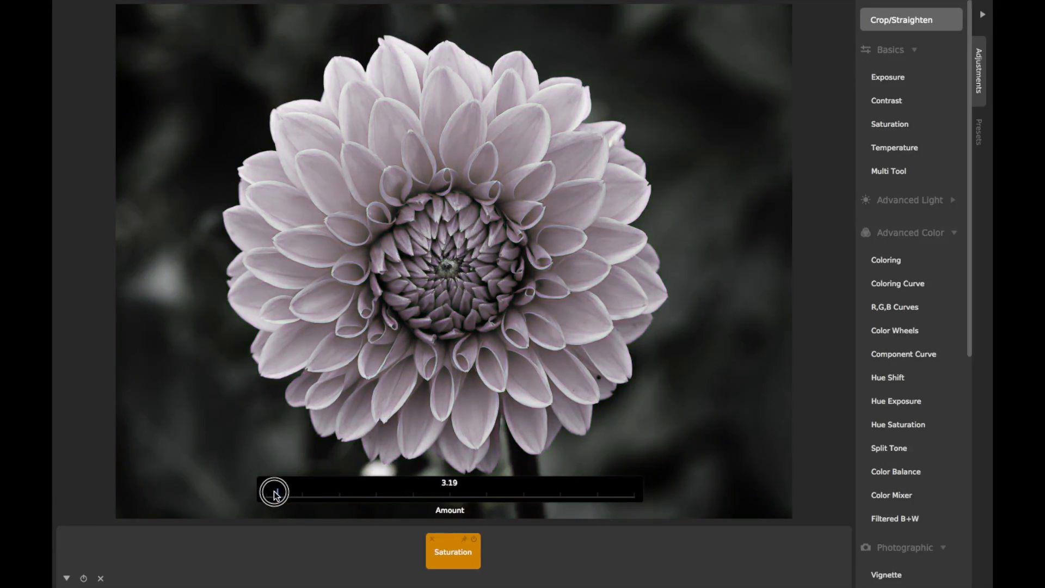
pyautogui.moveTo(275, 492); pyautogui.dragTo(411, 492)
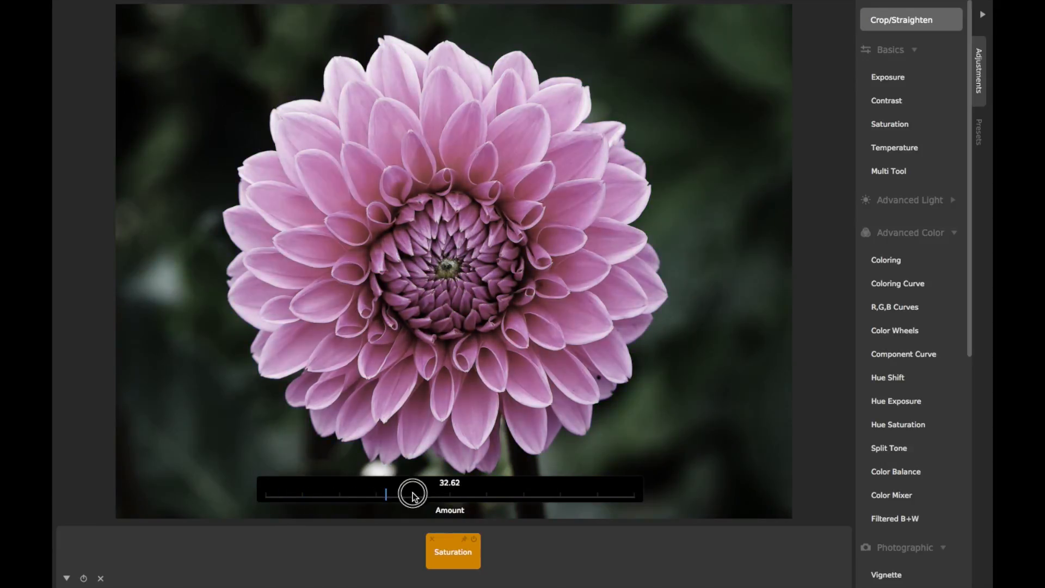
pyautogui.moveTo(412, 493); pyautogui.dragTo(579, 492)
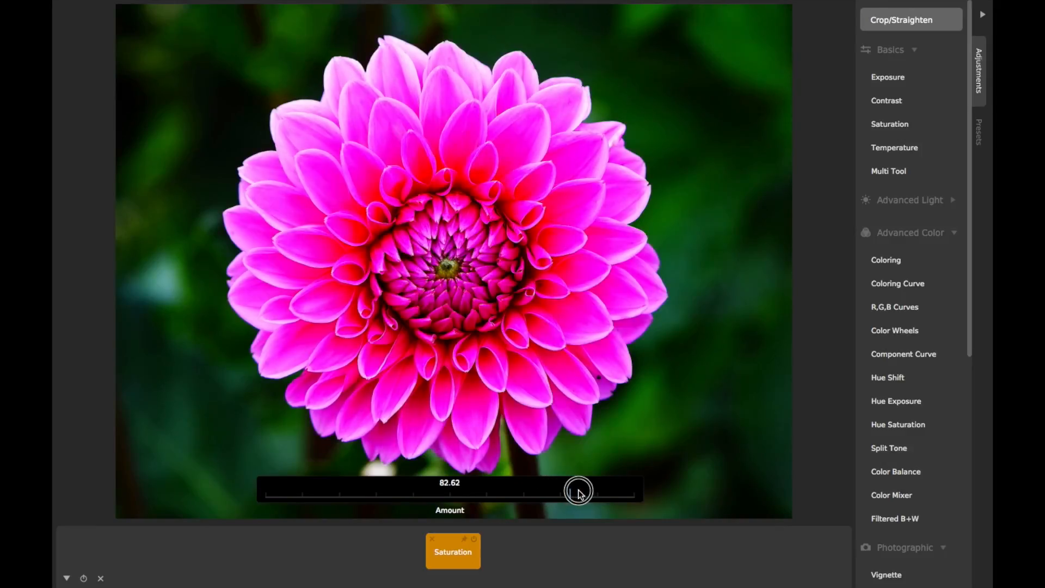
pyautogui.moveTo(577, 492); pyautogui.dragTo(638, 493)
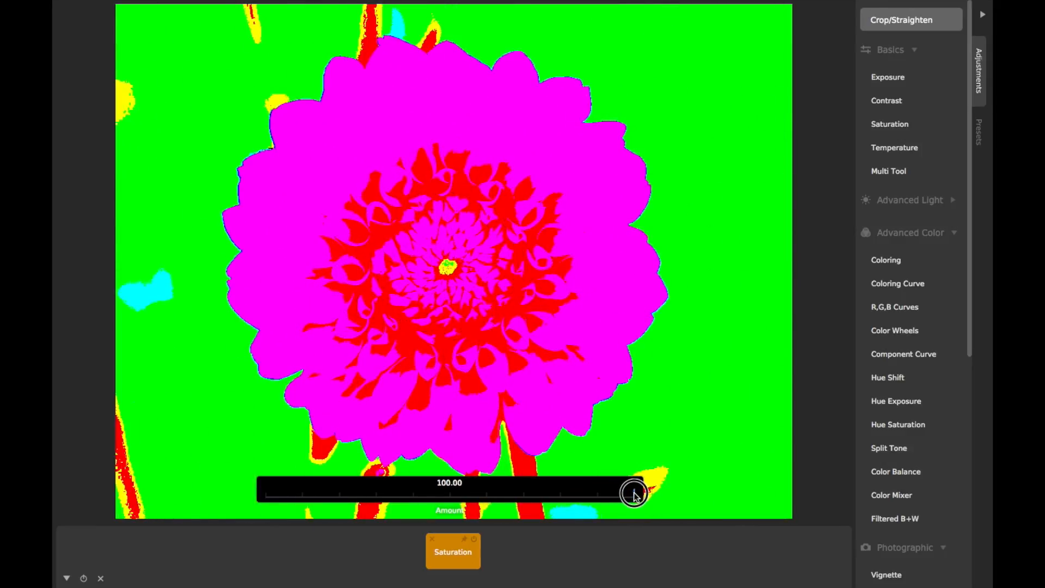
# Pull the Saturation amount back down to a muted value around 27.
pyautogui.moveTo(634, 492); pyautogui.dragTo(548, 492)
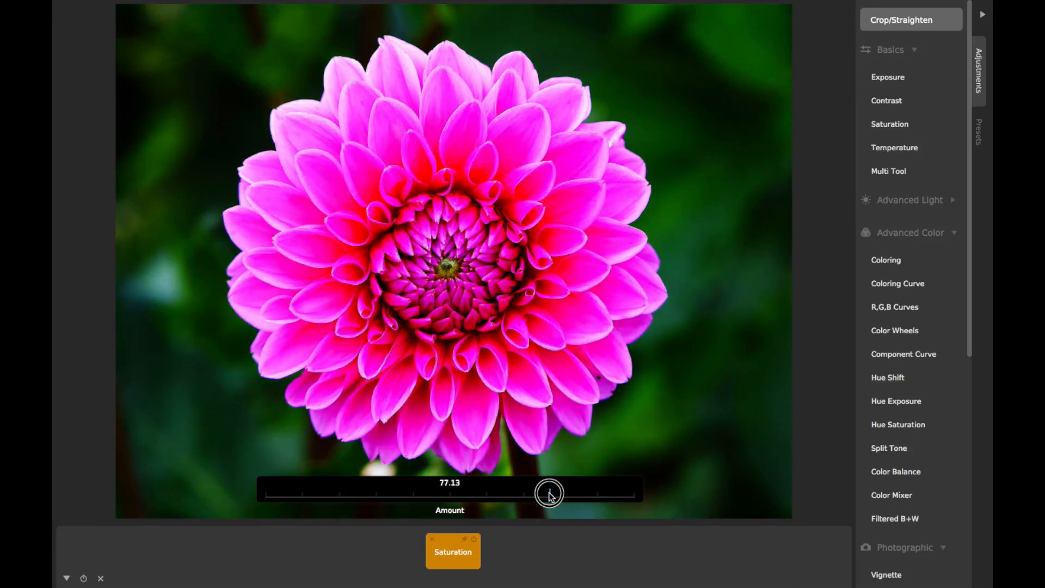
pyautogui.moveTo(549, 492); pyautogui.dragTo(478, 493)
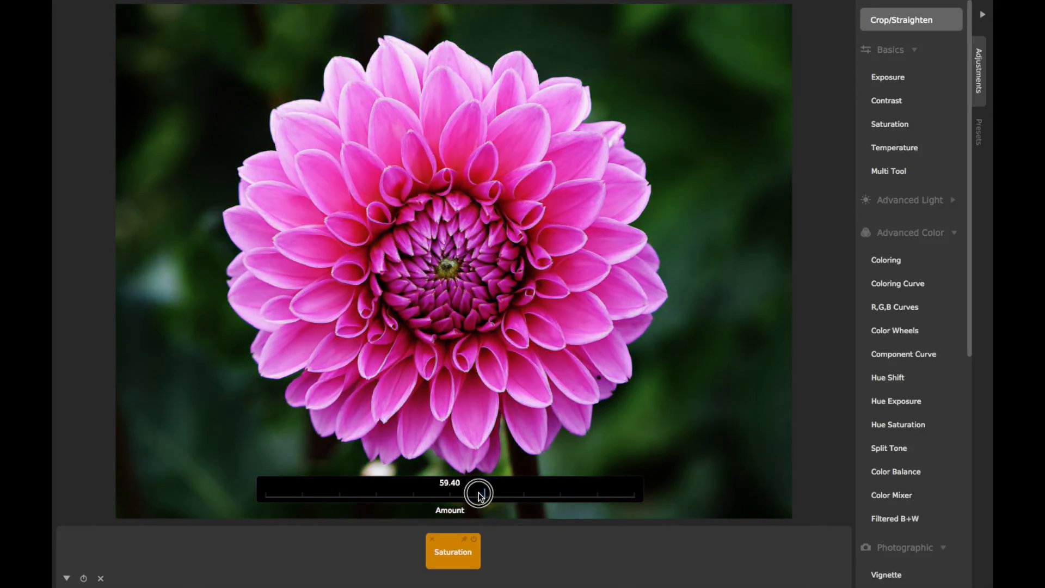
pyautogui.moveTo(479, 492); pyautogui.dragTo(363, 492)
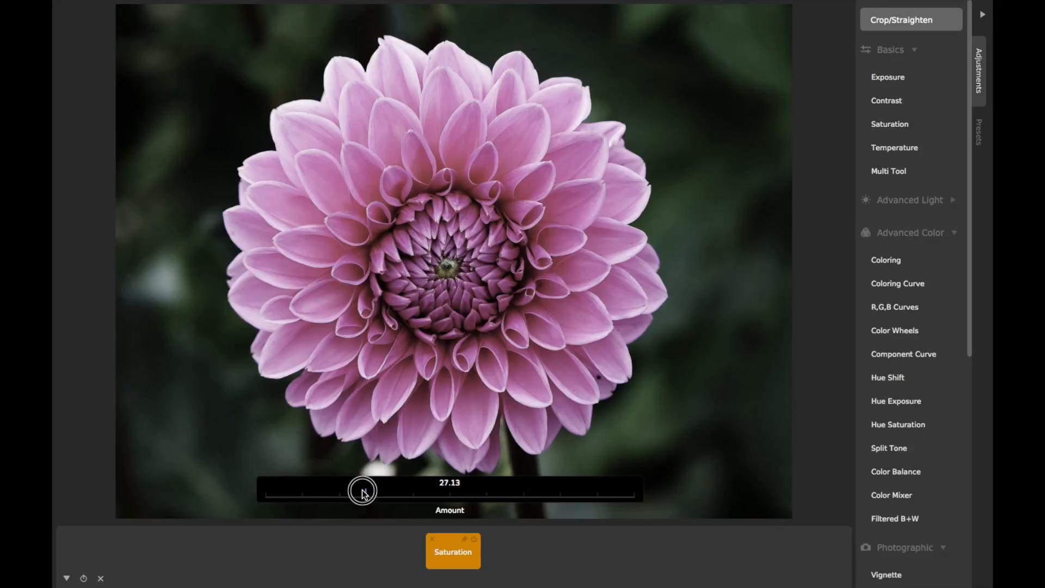
pyautogui.moveTo(363, 491); pyautogui.dragTo(368, 489)
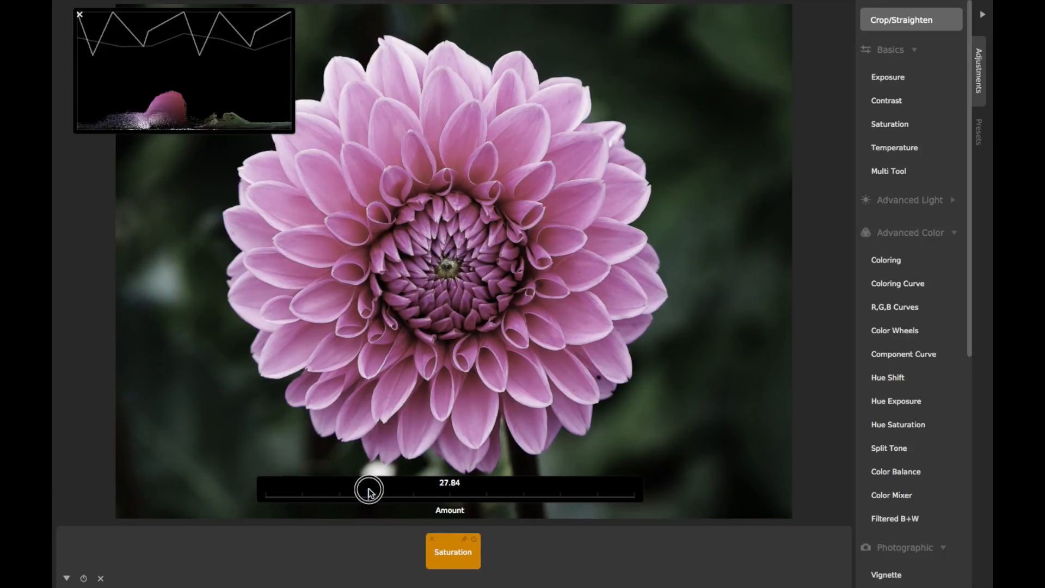
# Raise saturation step by step while watching the chrominance chart spread out.
pyautogui.moveTo(369, 490); pyautogui.dragTo(463, 499)
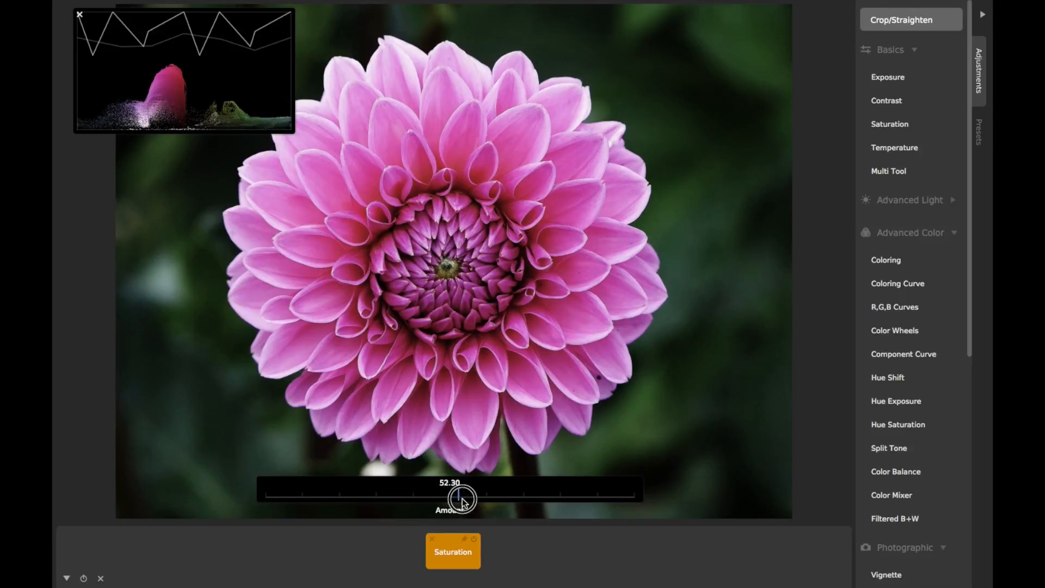
pyautogui.moveTo(463, 496); pyautogui.dragTo(495, 492)
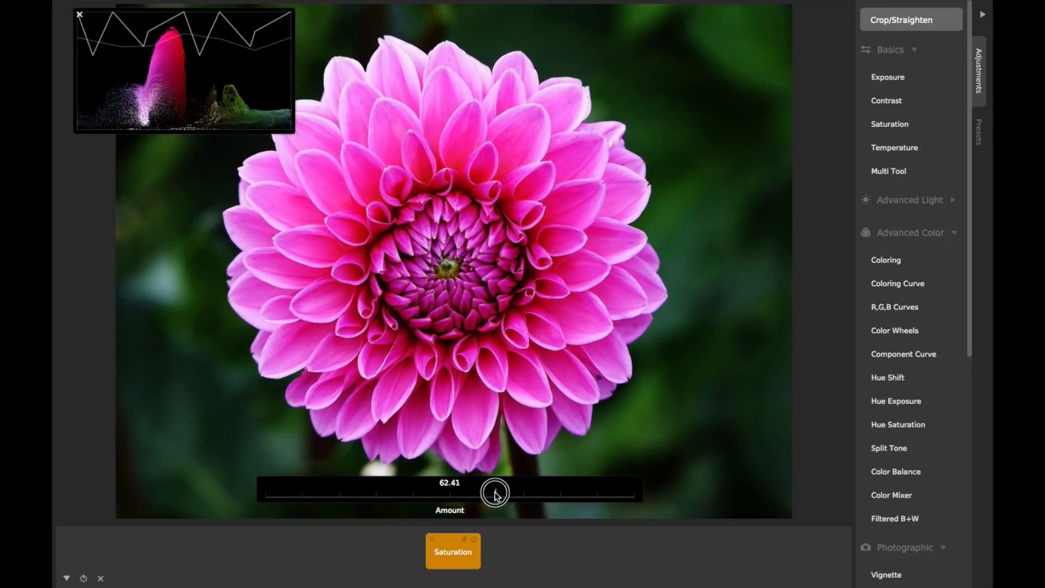
pyautogui.moveTo(496, 492); pyautogui.dragTo(531, 492)
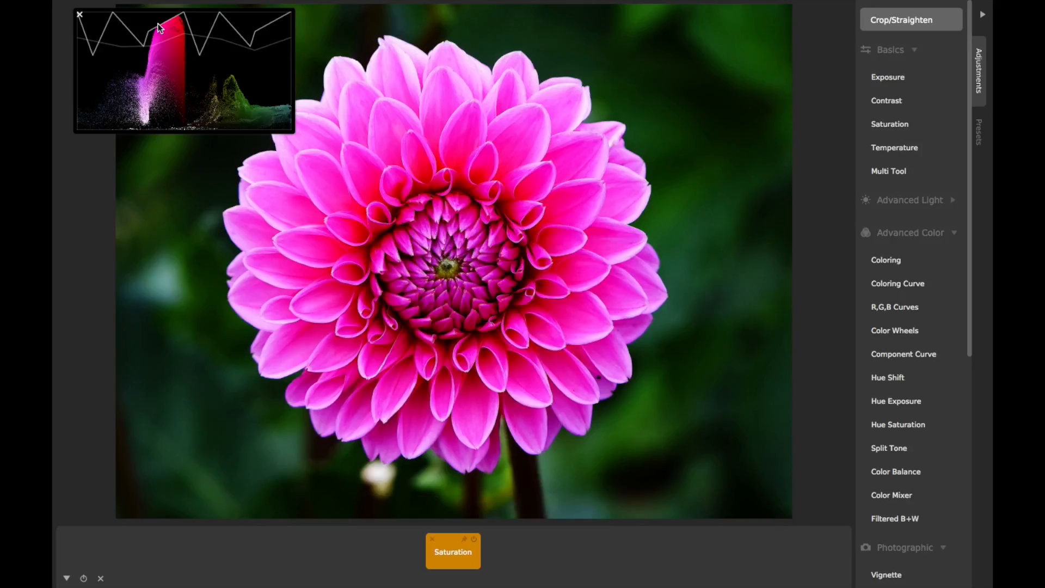
pyautogui.moveTo(436, 539)
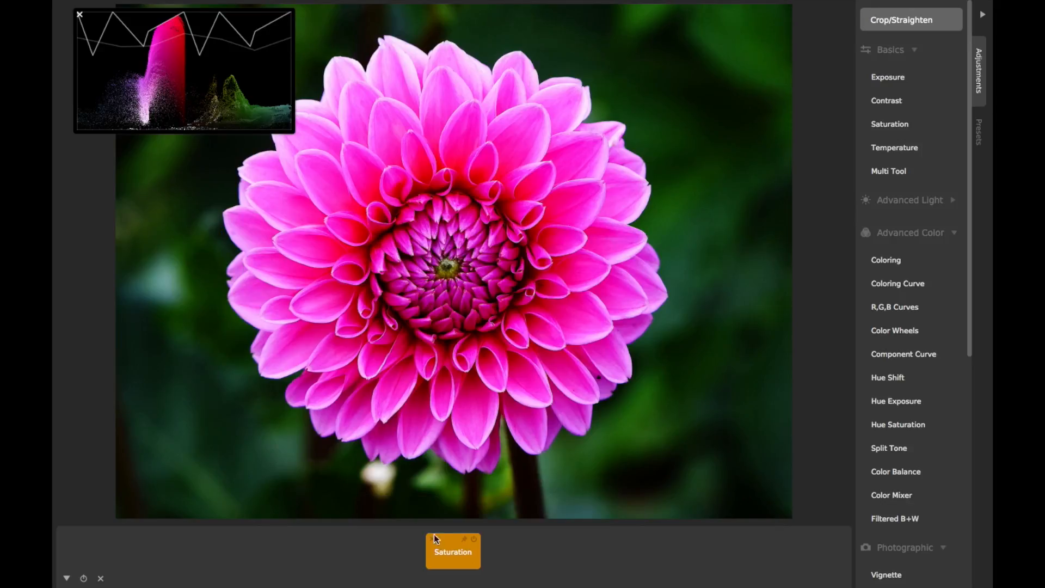
# Tune saturation through 77, 66 and 63, then remove the Saturation adjustment.
pyautogui.moveTo(437, 538); pyautogui.dragTo(550, 493)
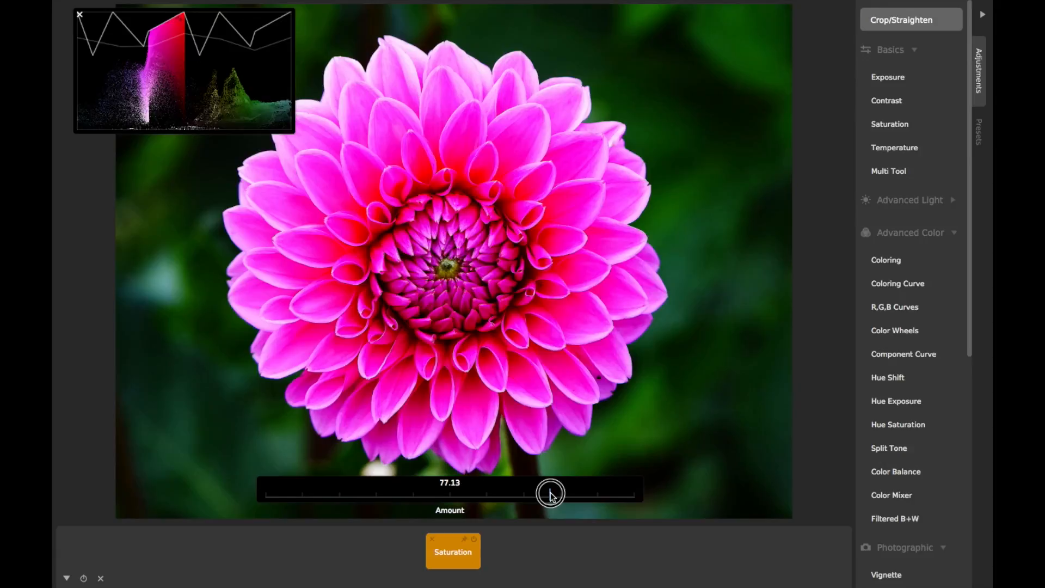
pyautogui.moveTo(549, 493); pyautogui.dragTo(507, 493)
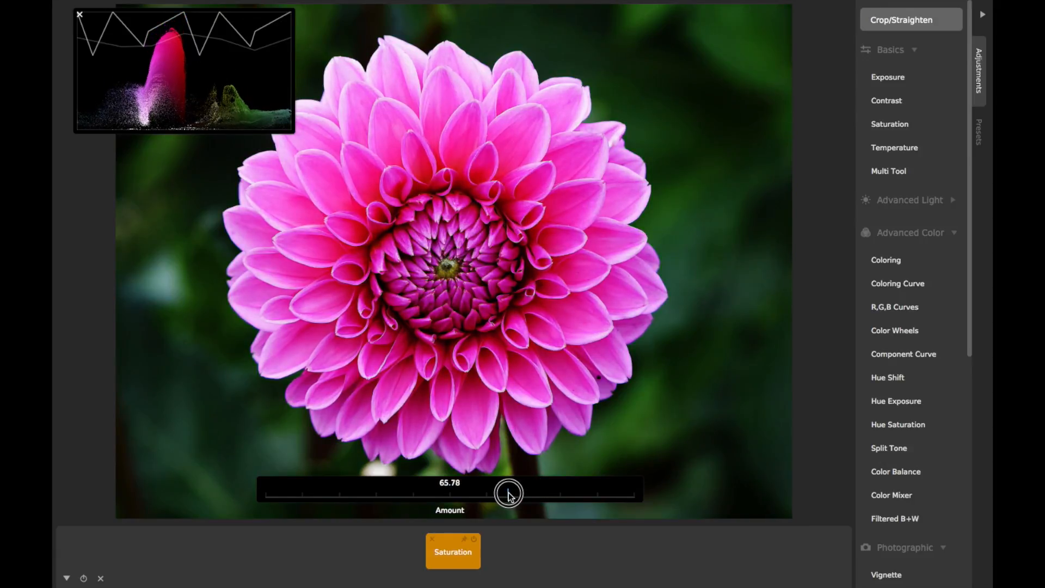
pyautogui.moveTo(510, 493); pyautogui.dragTo(498, 491)
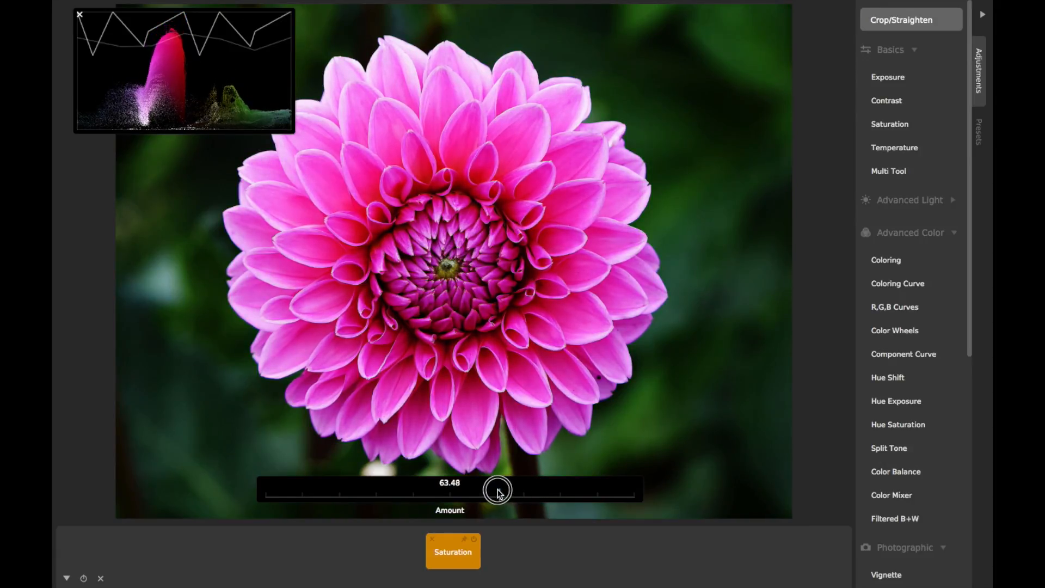
pyautogui.moveTo(498, 491); pyautogui.dragTo(453, 496)
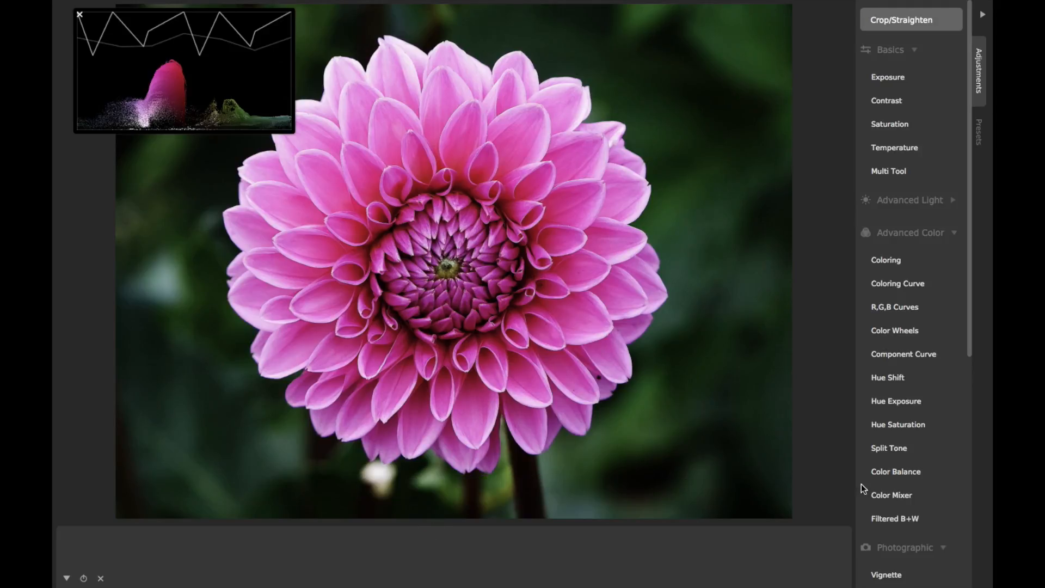
pyautogui.click(894, 518)
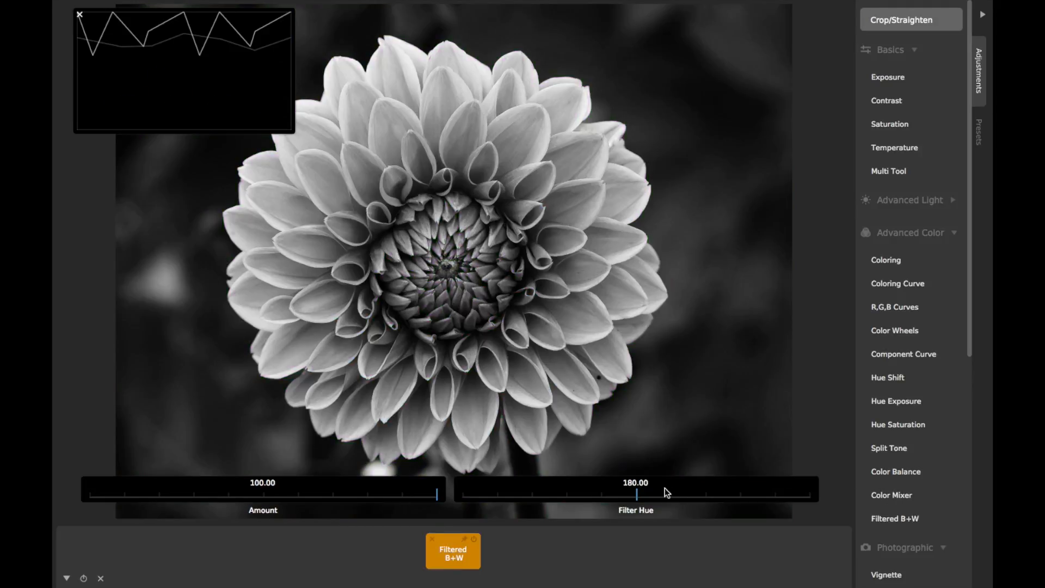
pyautogui.moveTo(639, 492); pyautogui.dragTo(576, 487)
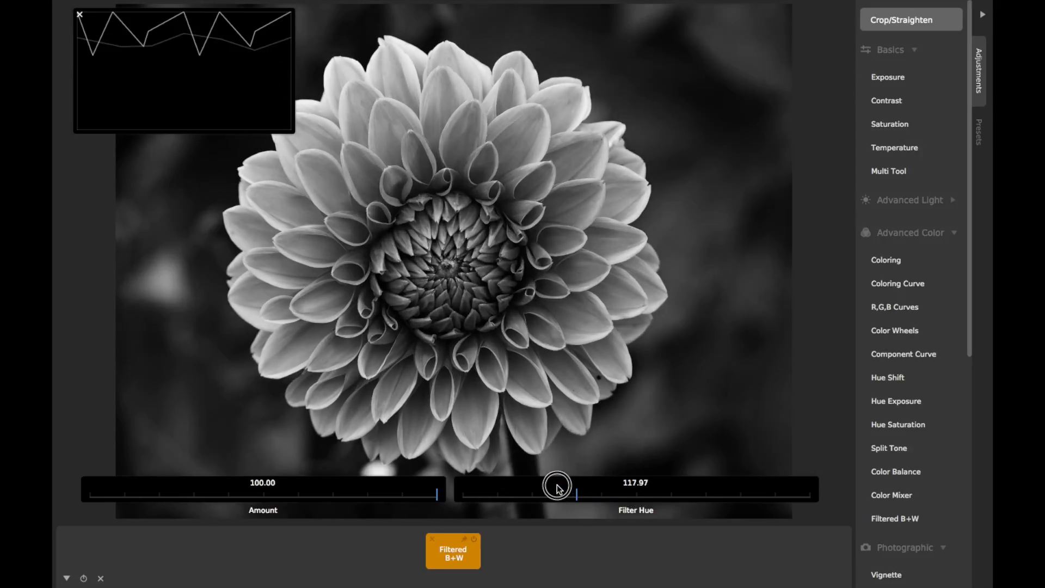
pyautogui.moveTo(556, 487); pyautogui.dragTo(697, 492)
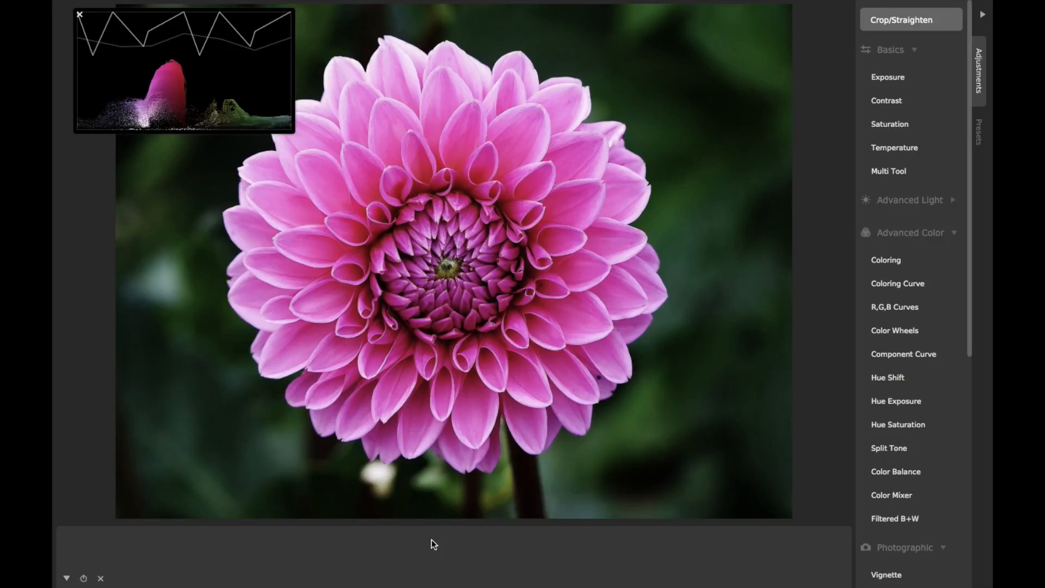
# Add a Hue Saturation adjustment and lift the pink-magenta region of its curve.
pyautogui.click(898, 425)
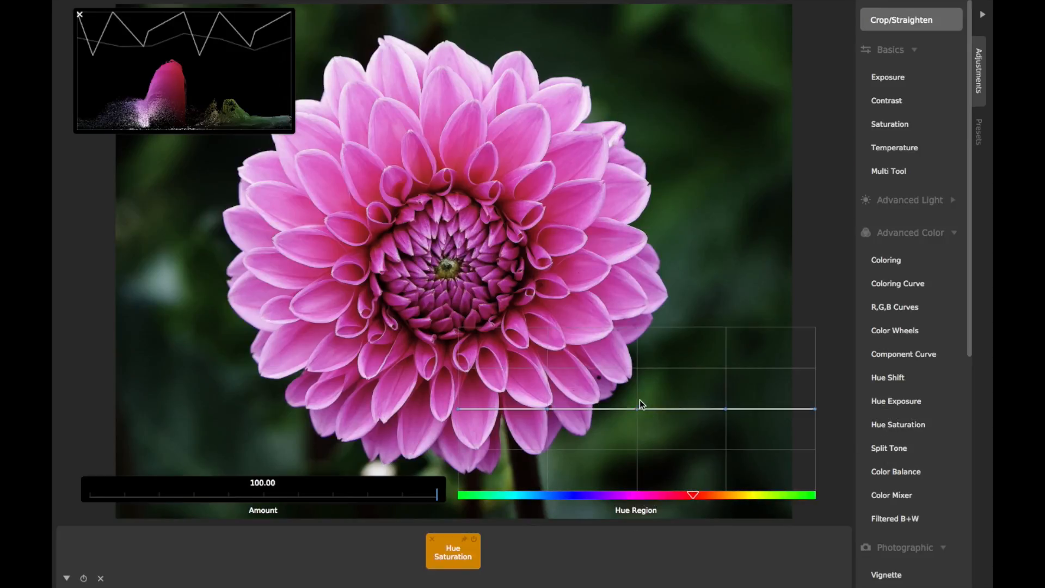
pyautogui.moveTo(642, 407); pyautogui.dragTo(632, 389)
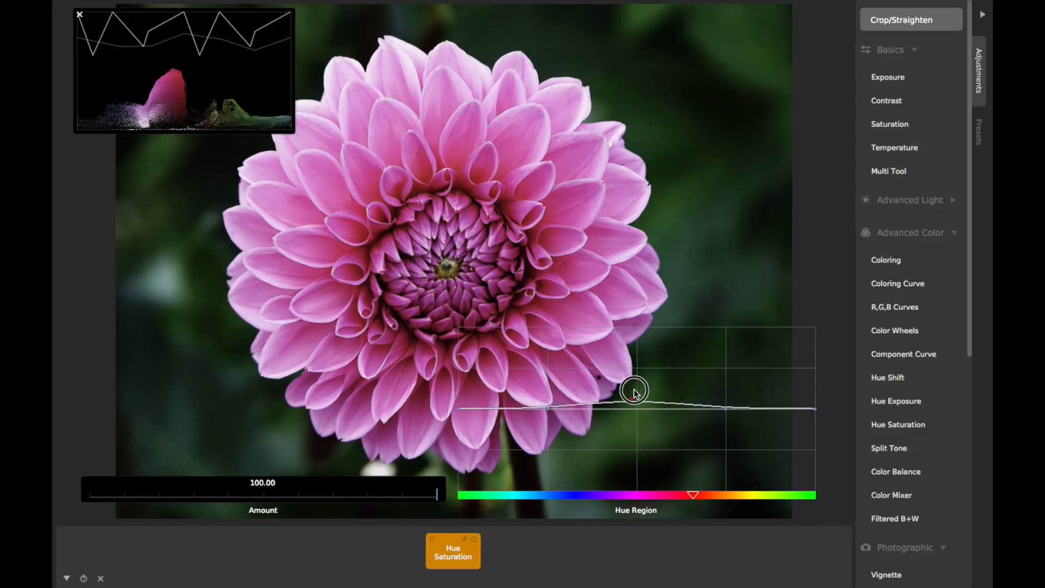